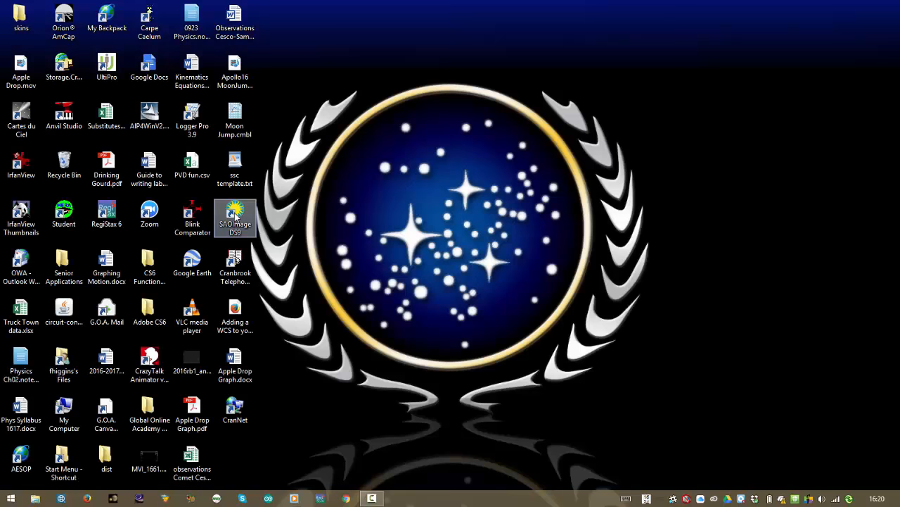
Launch SAOImage DS9 from its desktop icon to get an empty frame.
double_click(235, 214)
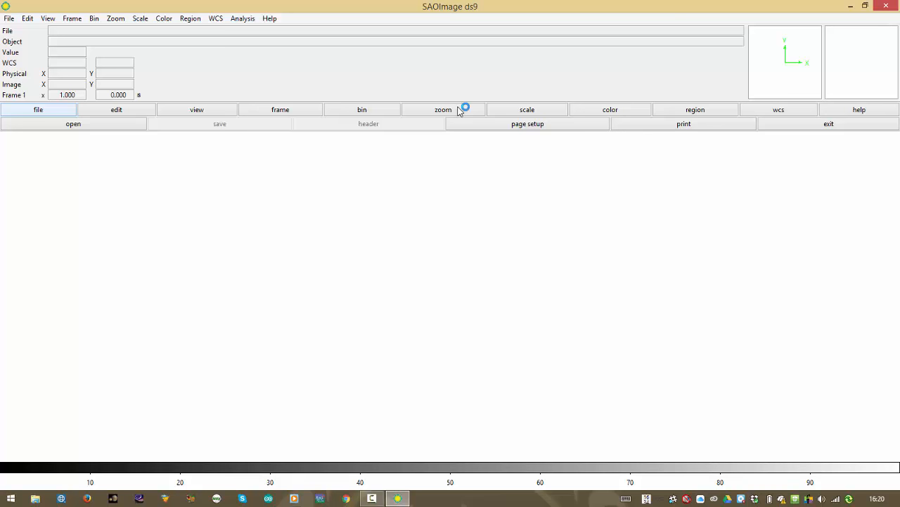
mouse_move(372, 210)
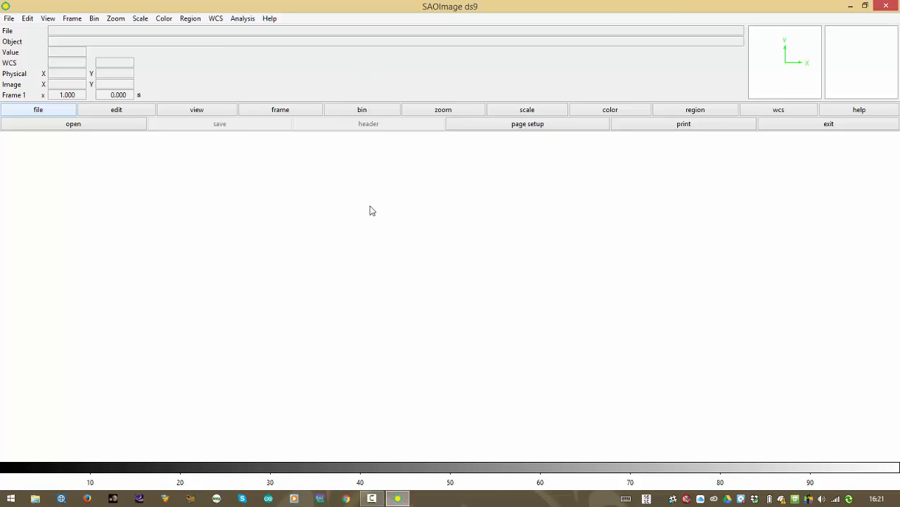
mouse_move(116, 155)
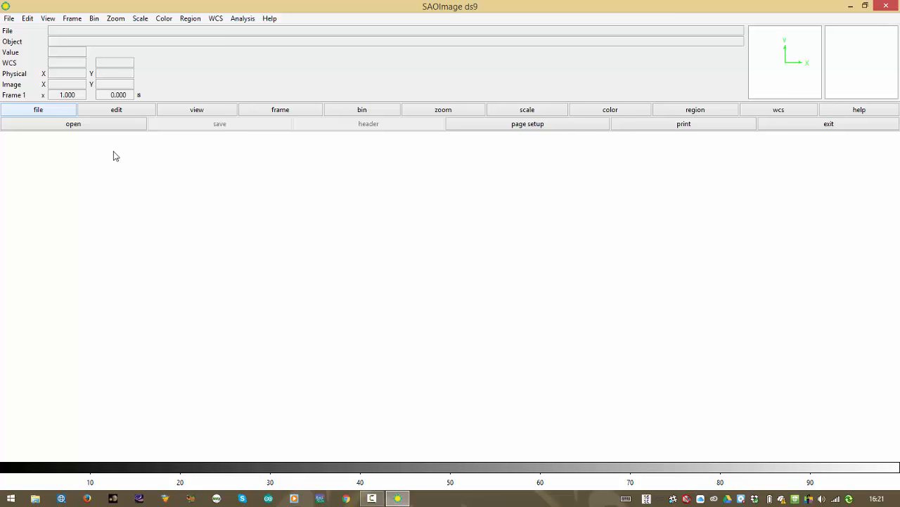
mouse_move(100, 115)
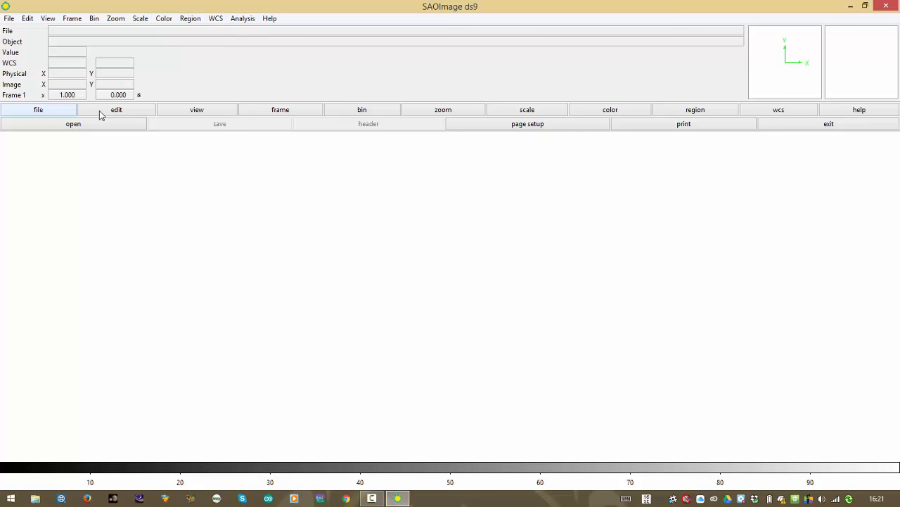
mouse_move(218, 121)
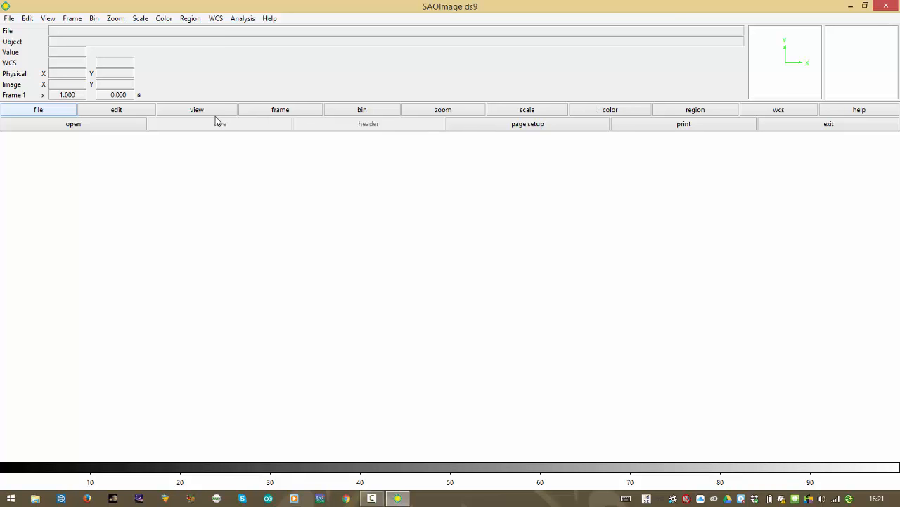
left_click(116, 109)
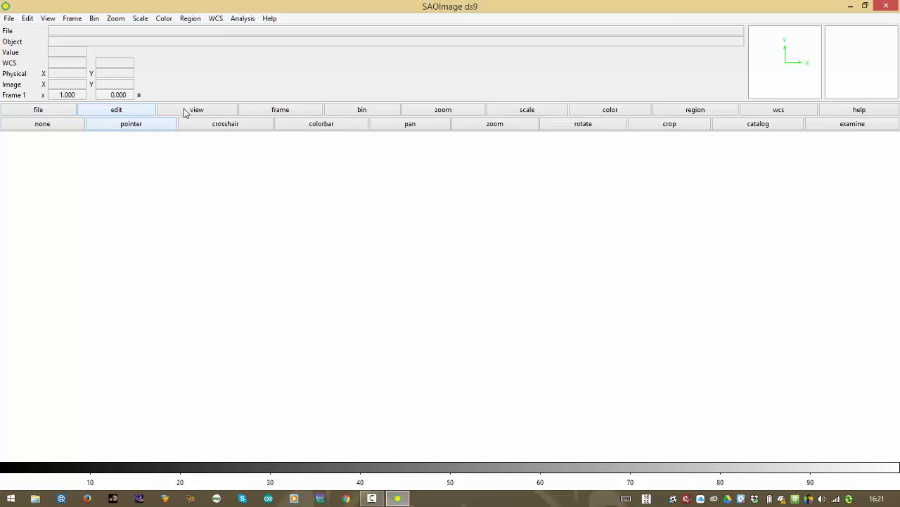
left_click(38, 109)
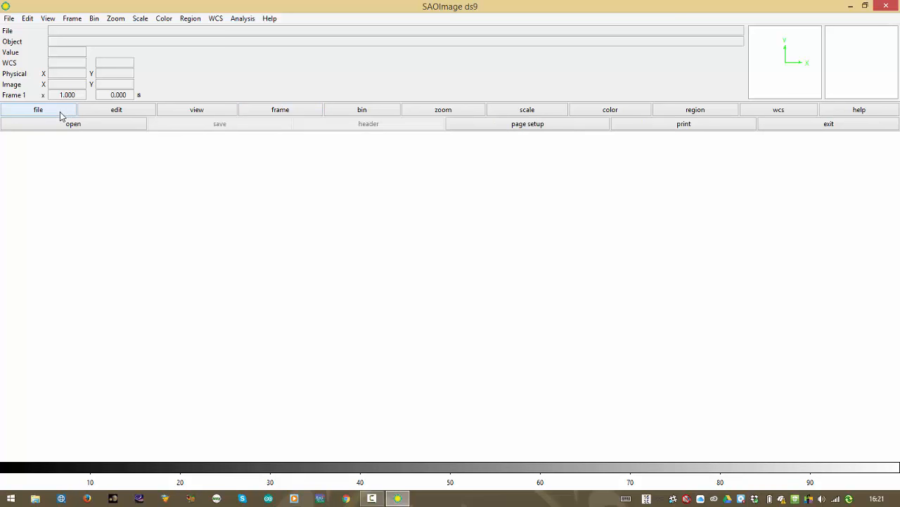
mouse_move(71, 130)
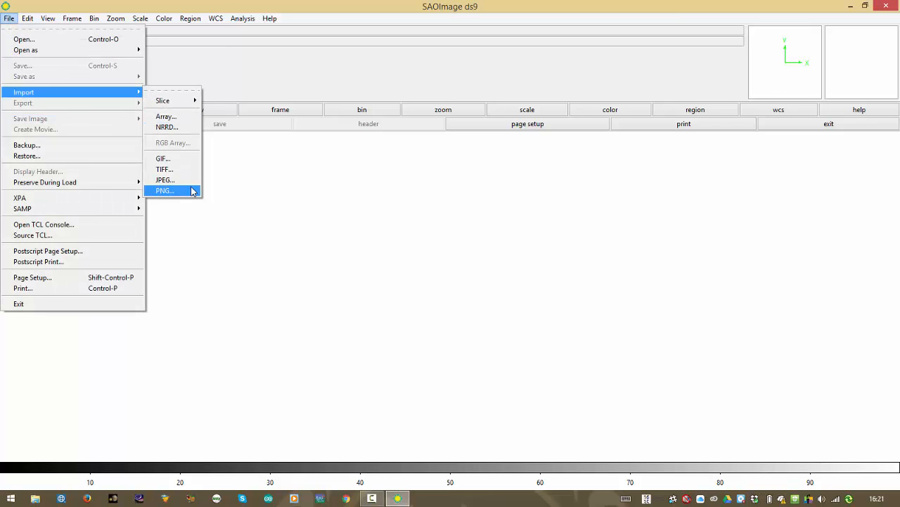
Import the Blink 1.png star field into frame 1 and reveal the frame button row.
left_click(164, 190)
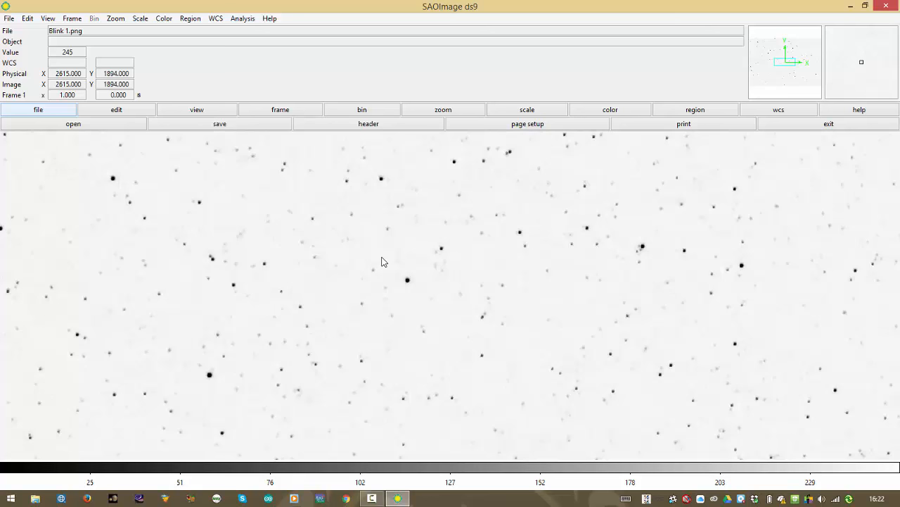
mouse_move(471, 311)
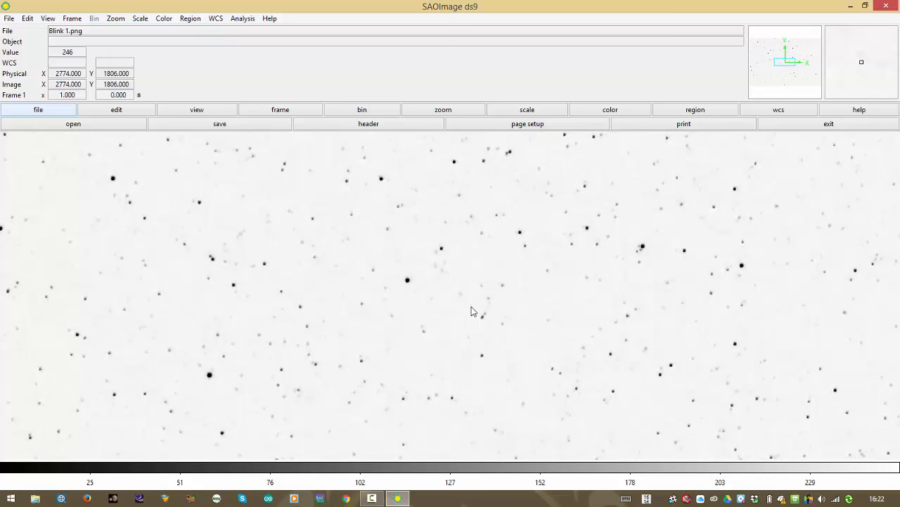
left_click(280, 109)
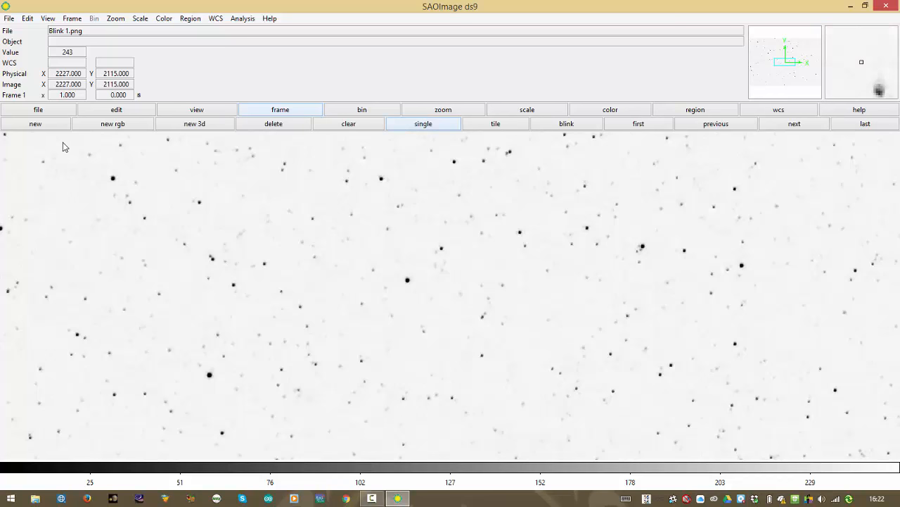
Put Blink 2.png in a new Frame 2, return to Frame 1, and blink both.
left_click(8, 18)
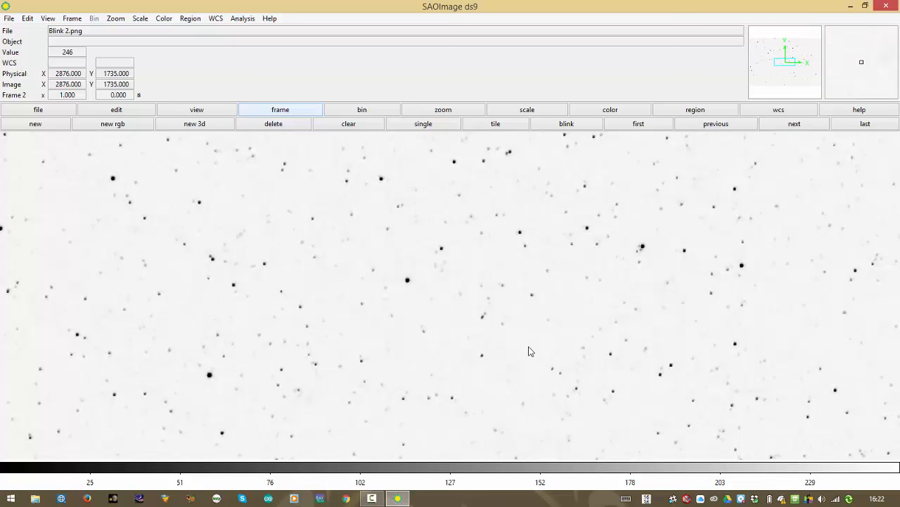
mouse_move(83, 176)
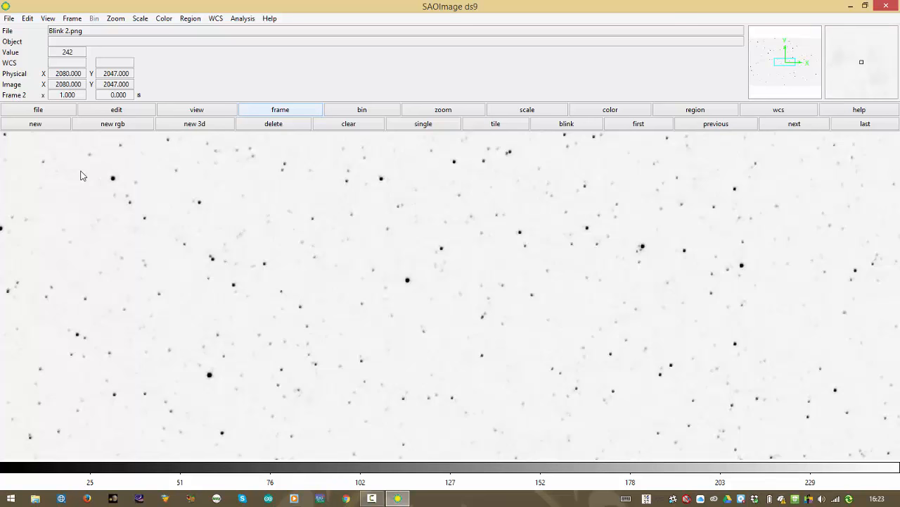
mouse_move(62, 153)
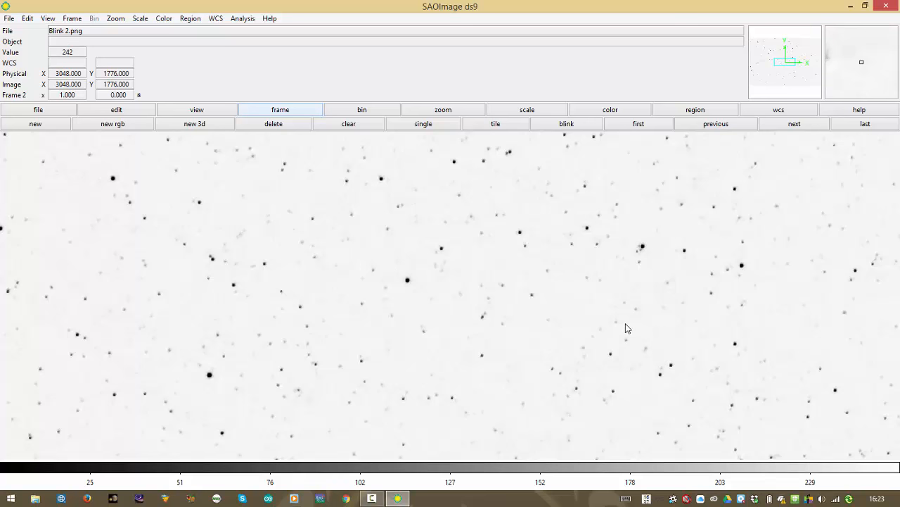
left_click(566, 123)
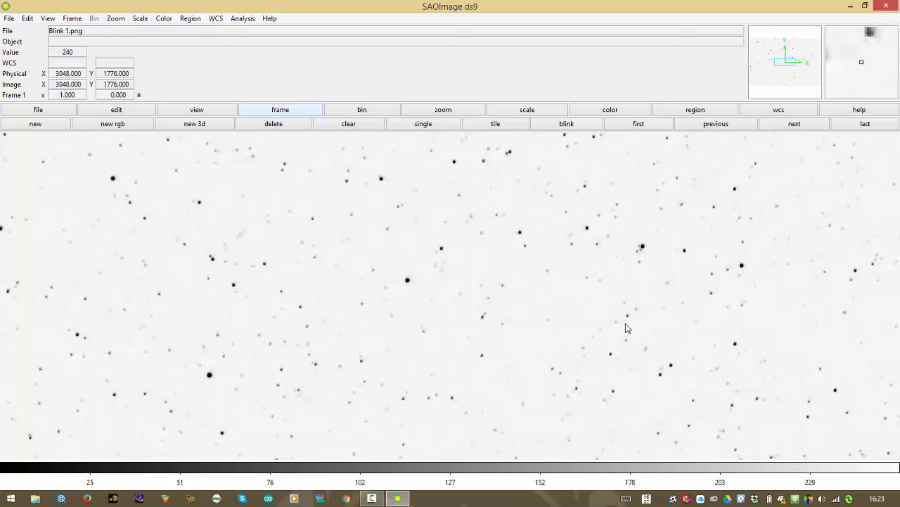
left_click(793, 123)
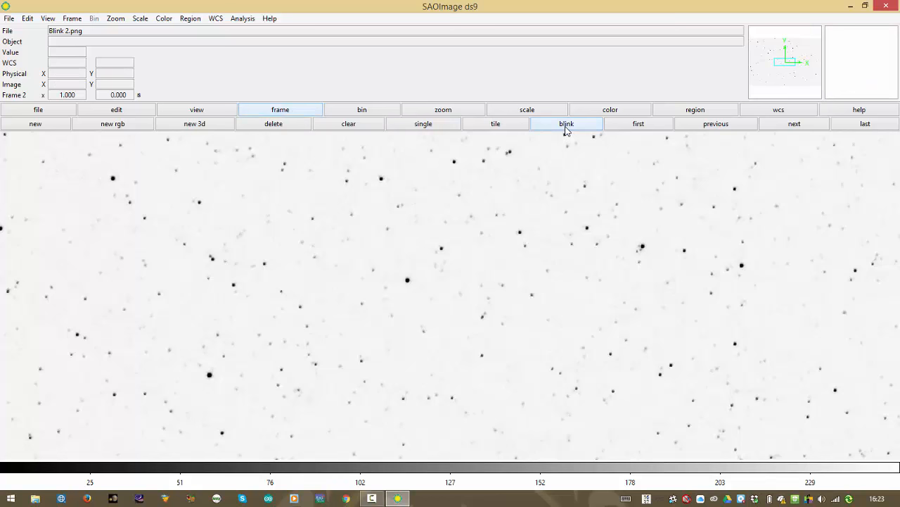
mouse_move(552, 319)
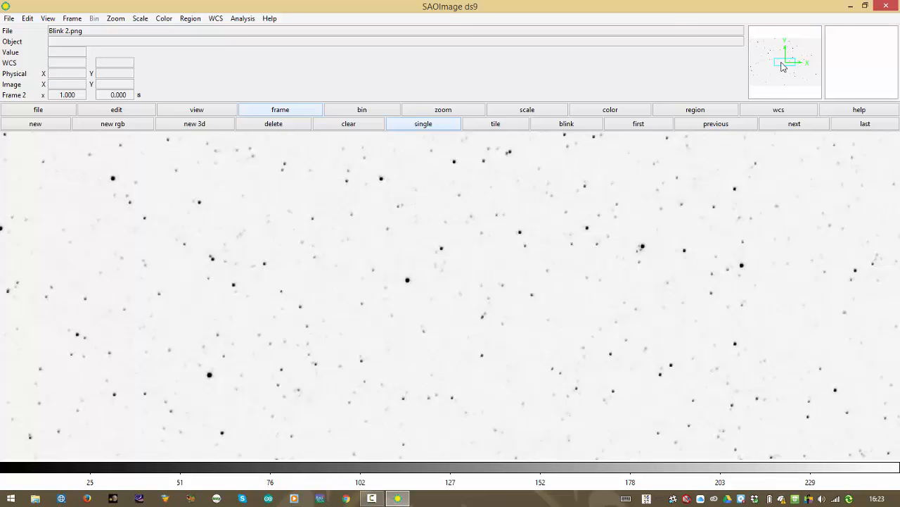
mouse_move(767, 52)
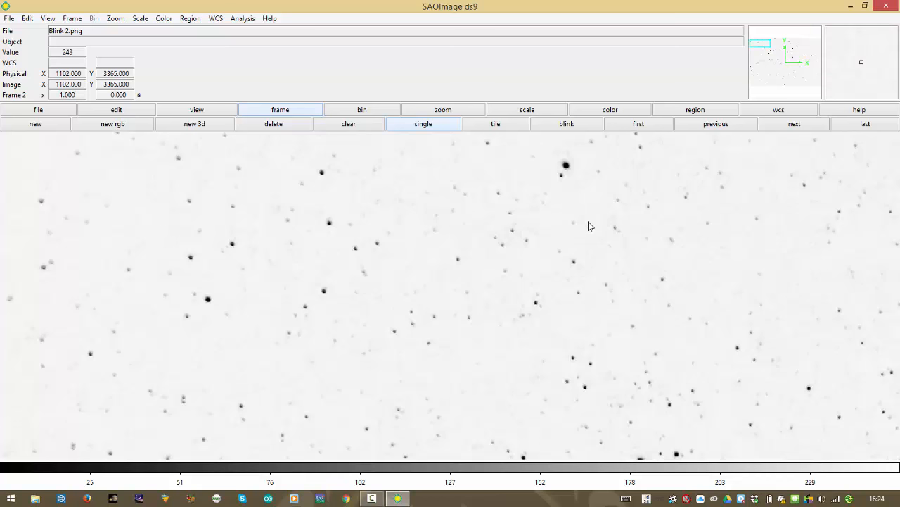
mouse_move(576, 185)
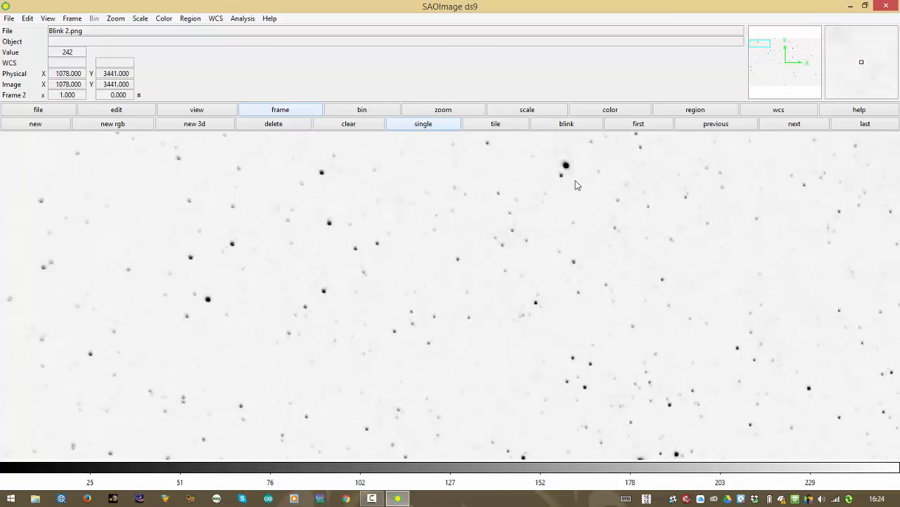
Stop blinking and place a green circle region near Blink 2's top-left.
left_click(72, 18)
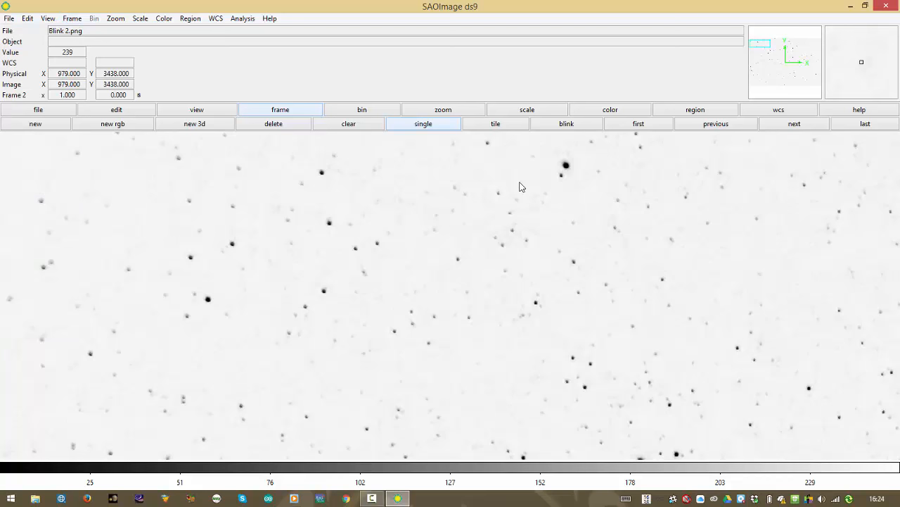
left_click(41, 143)
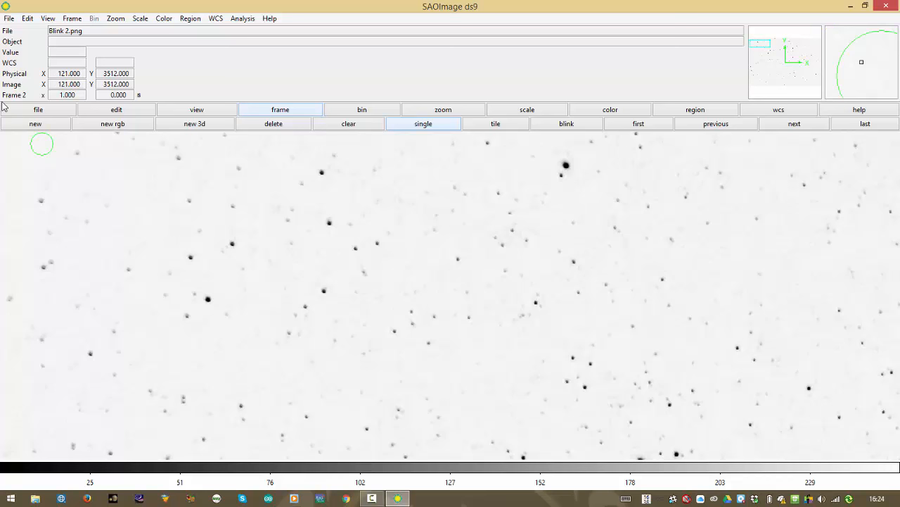
mouse_move(436, 305)
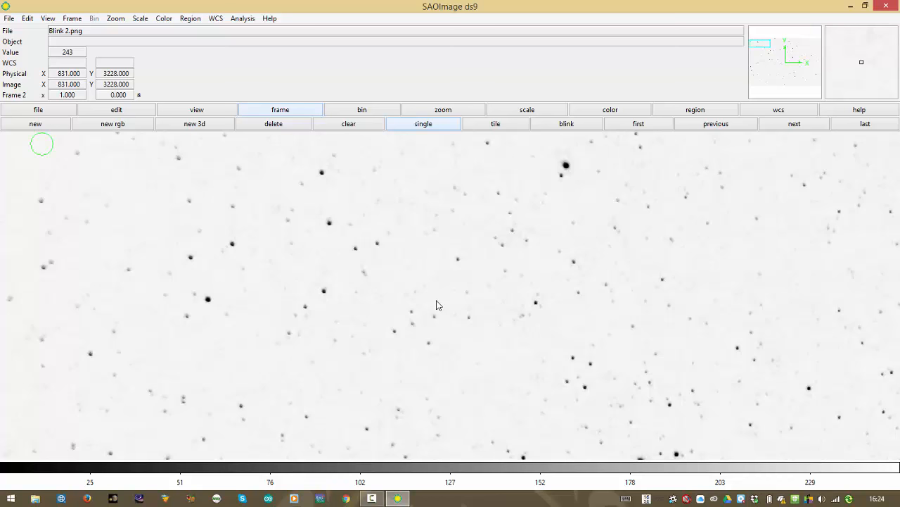
mouse_move(757, 59)
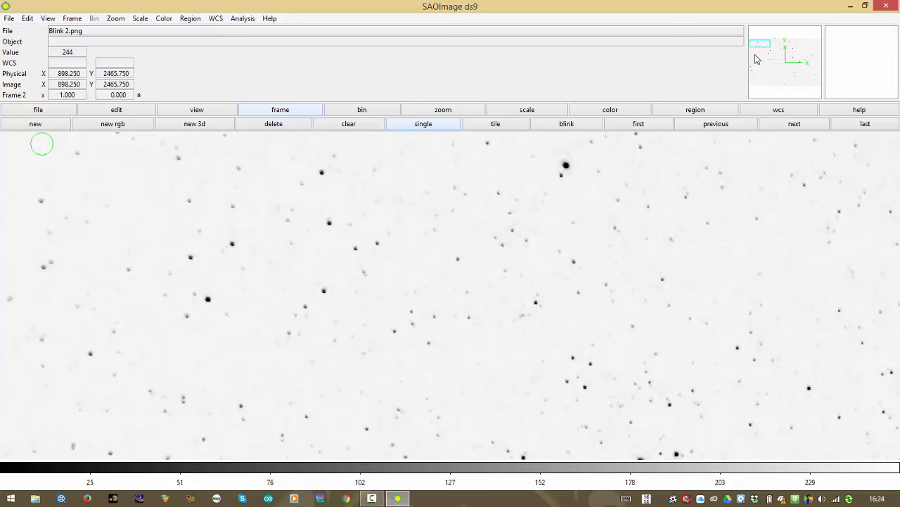
Zoom out to 1/4, then 1/8, then back to zoom 1.
left_click(443, 109)
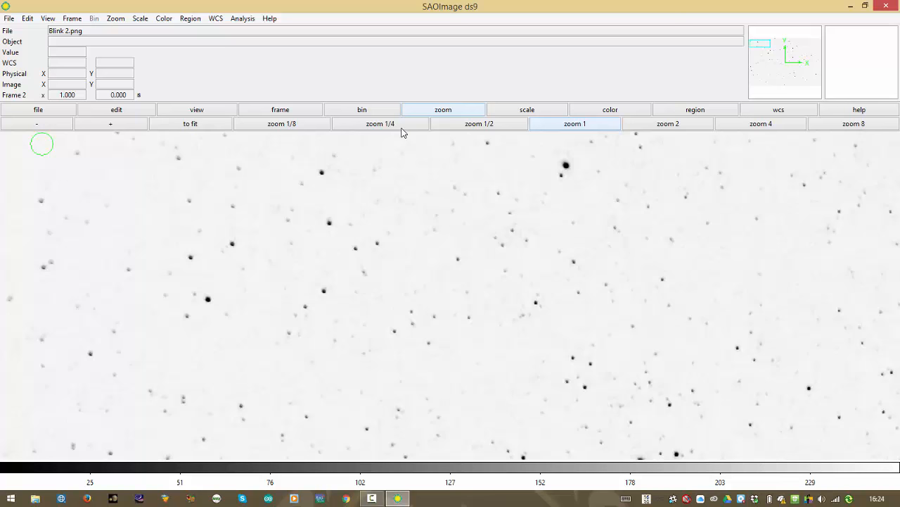
left_click(380, 124)
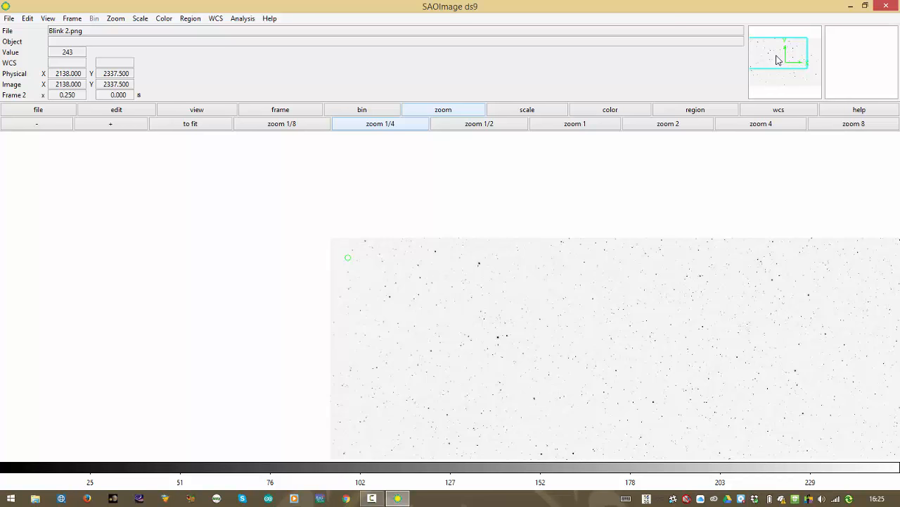
left_click(281, 124)
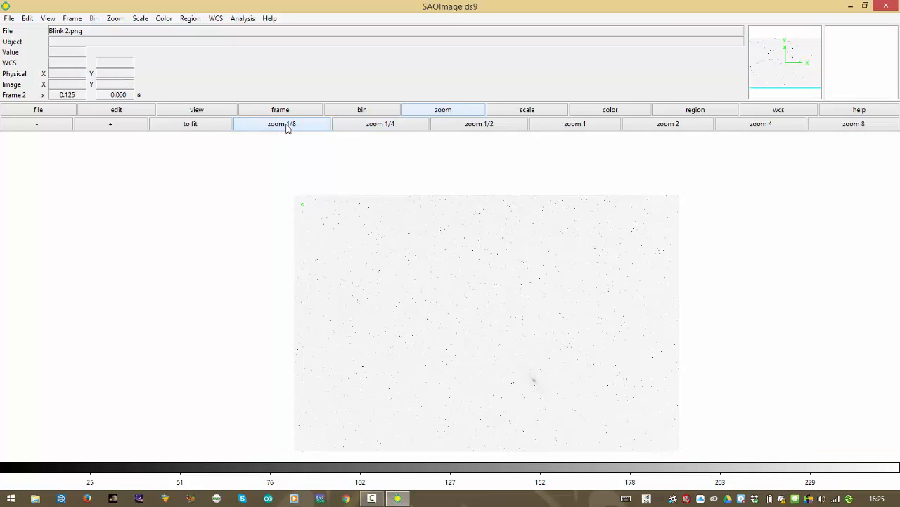
left_click(479, 123)
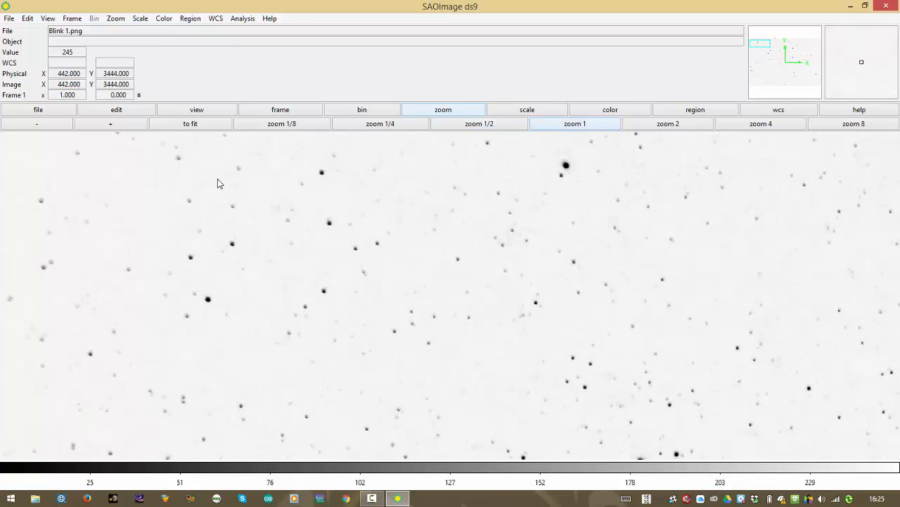
Use single-frame view to display frame 2's Blink 2.png star field.
left_click(72, 19)
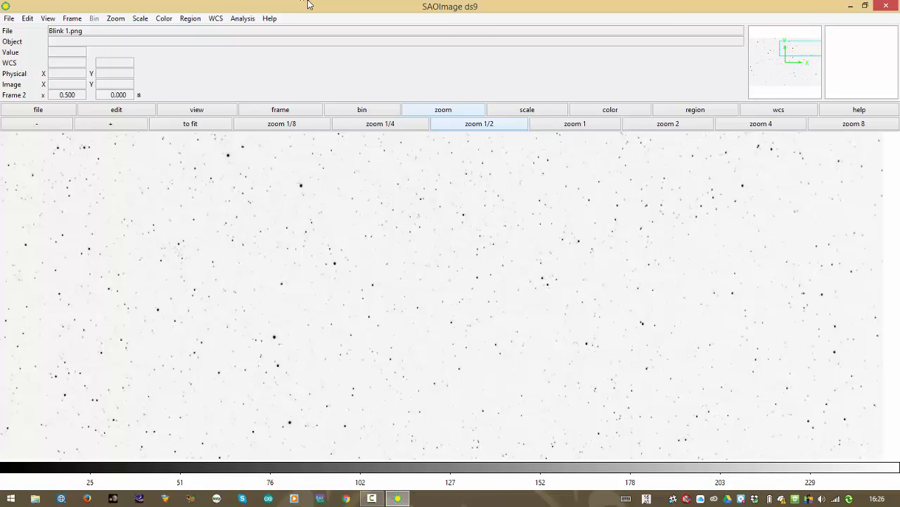
left_click(280, 109)
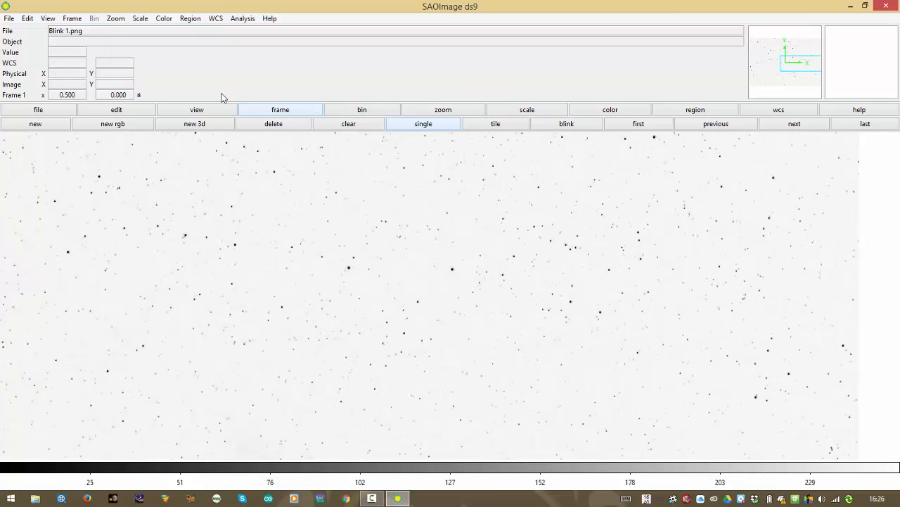
left_click(71, 19)
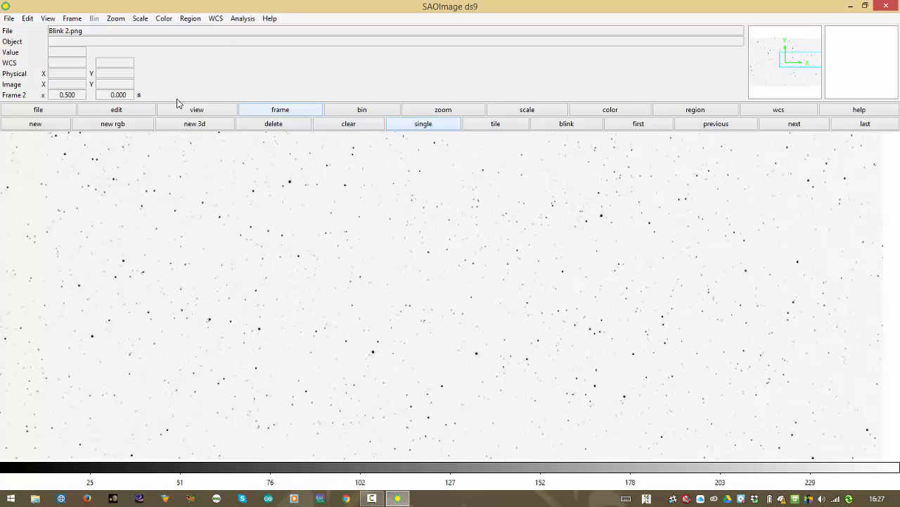
mouse_move(147, 291)
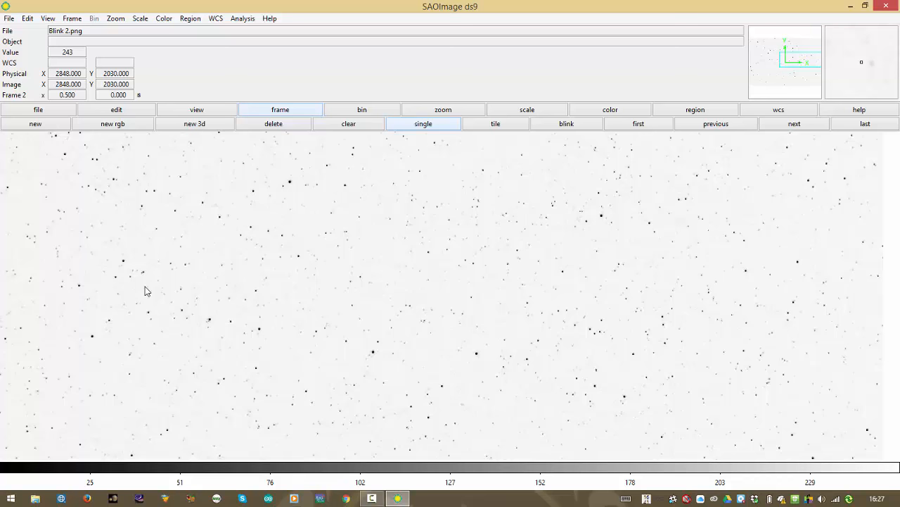
mouse_move(423, 323)
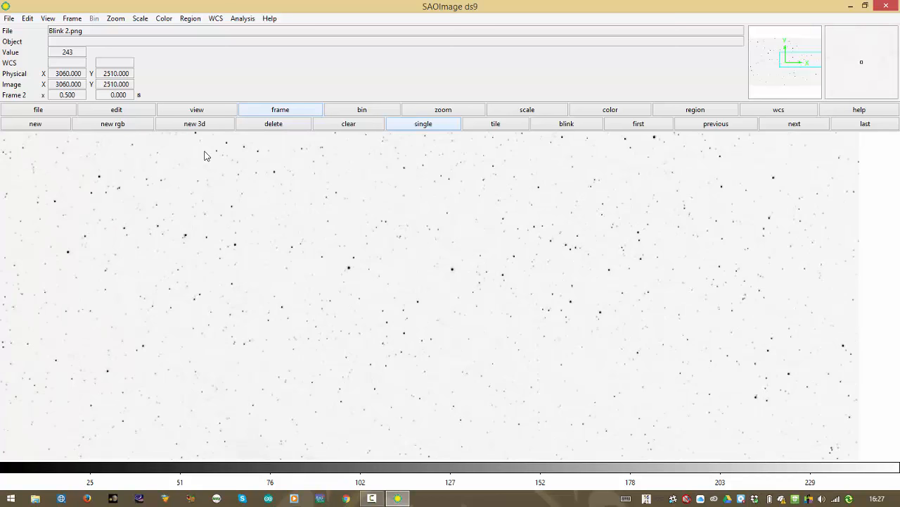
Pick a blink interval under Frame > Frame Parameters for alternating the frames.
left_click(71, 19)
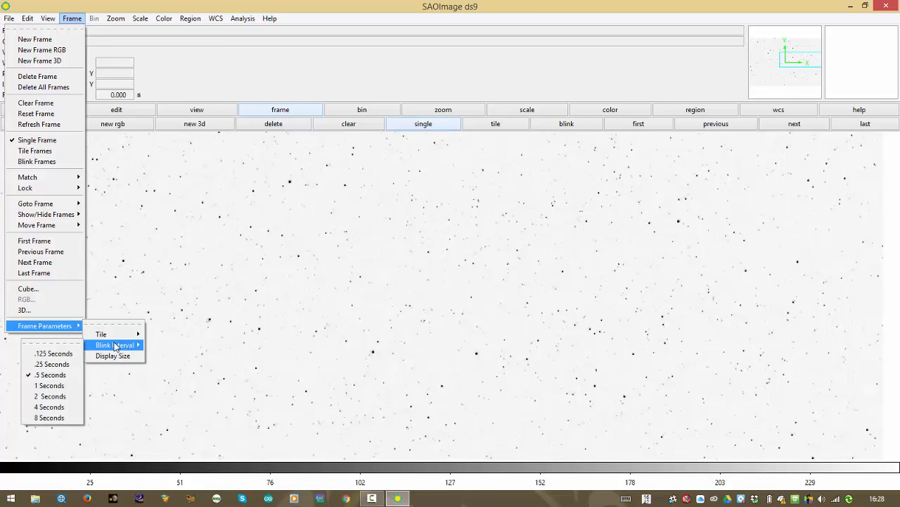
left_click(366, 162)
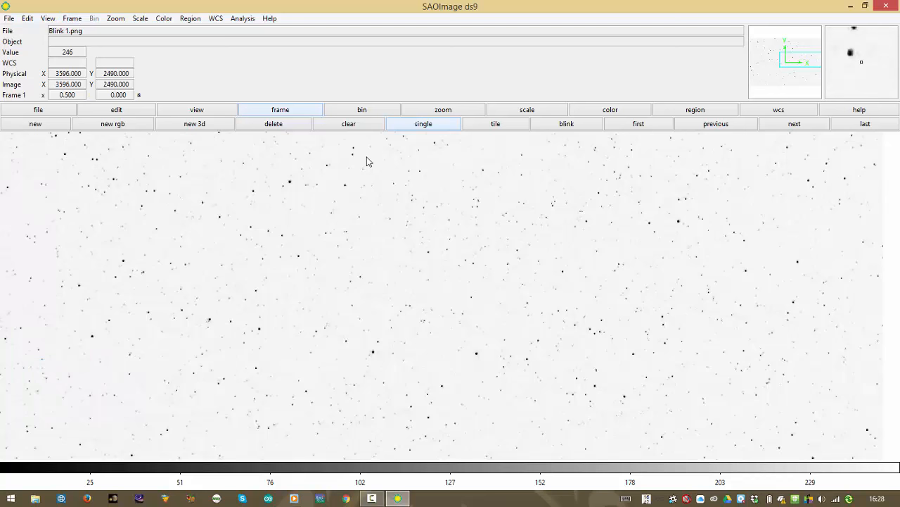
left_click(565, 123)
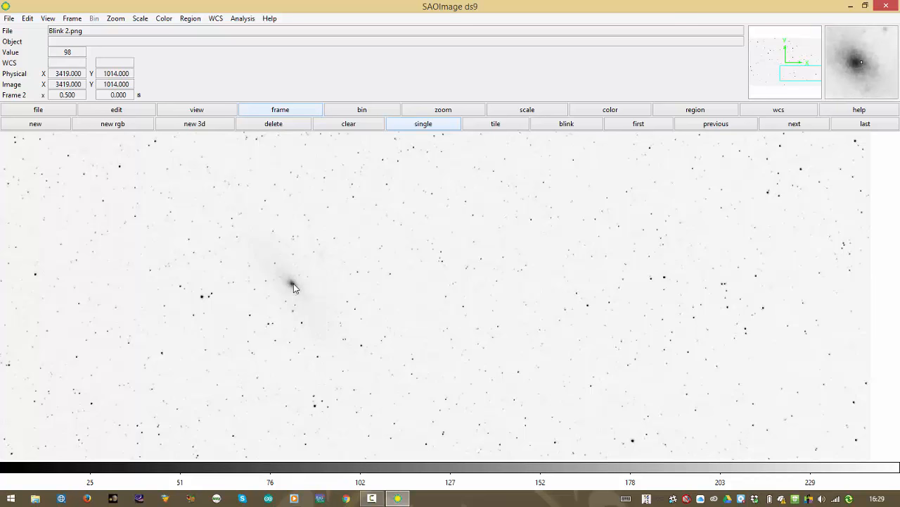
Start blinking frames 1 and 2 over the fuzzy galaxy-like object.
left_click(72, 18)
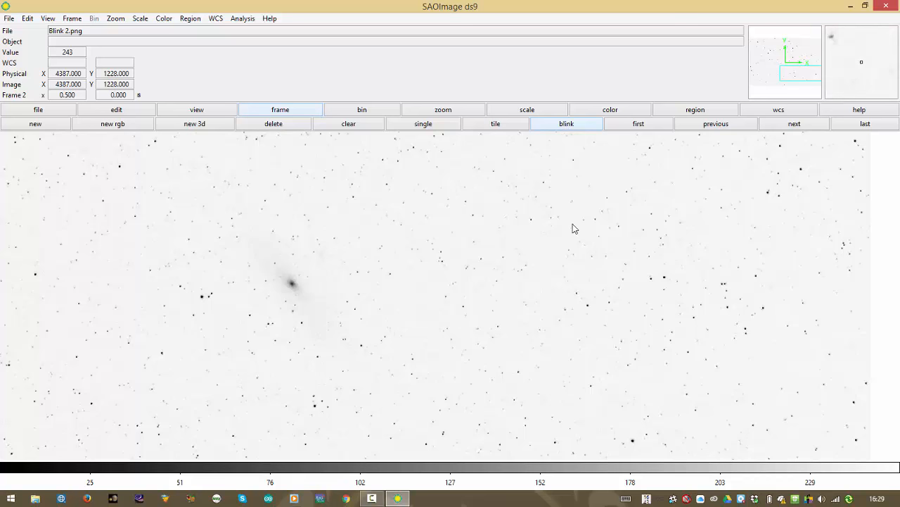
mouse_move(874, 68)
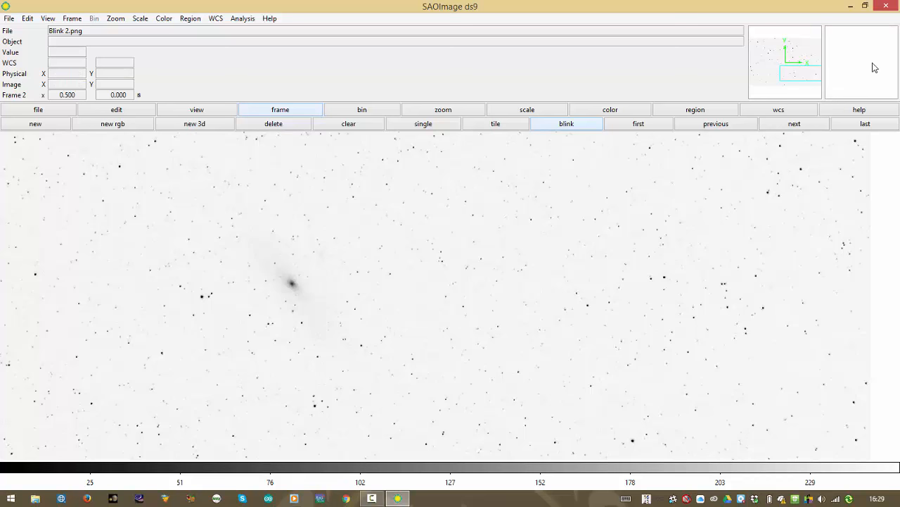
mouse_move(588, 311)
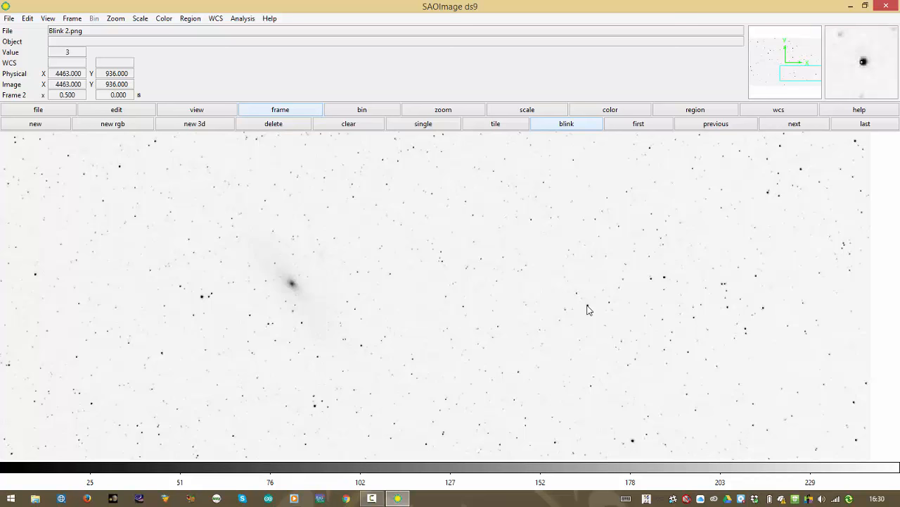
mouse_move(499, 234)
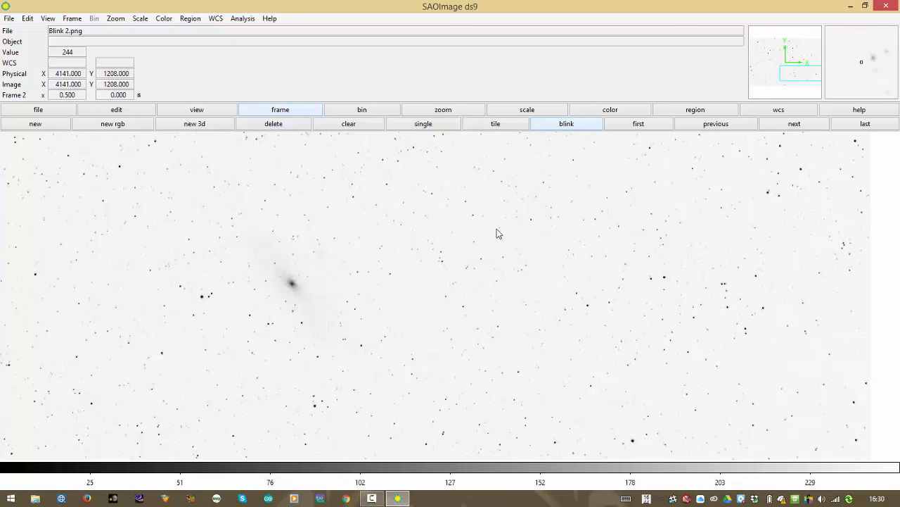
Try sinh, asinh and min max scaling, settling on asinh with zscale limits.
left_click(527, 109)
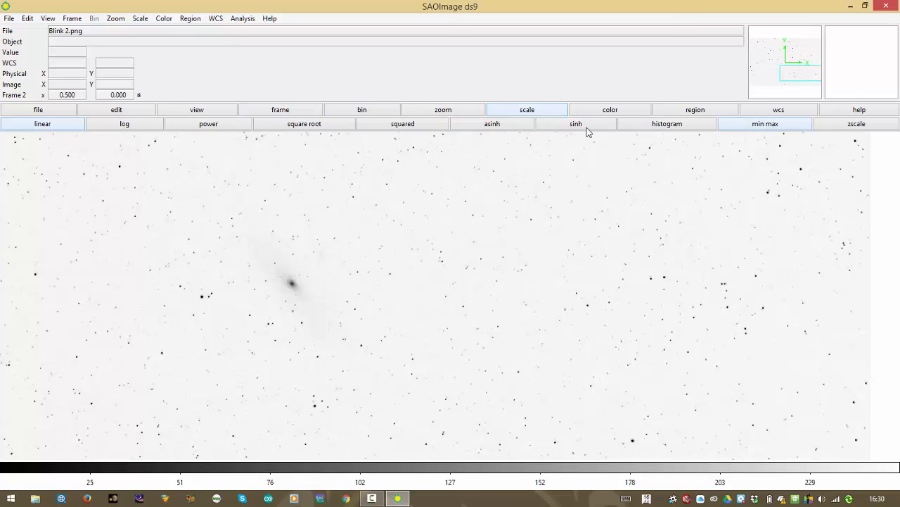
mouse_move(295, 139)
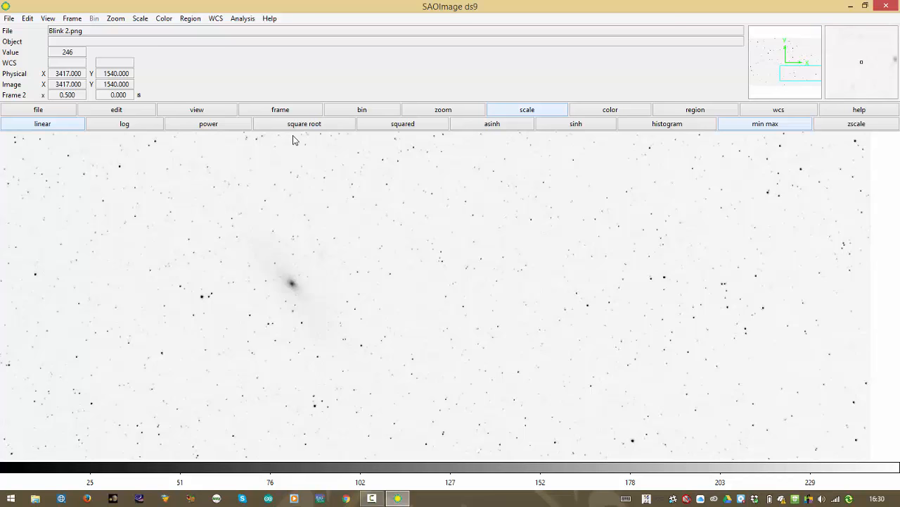
left_click(856, 124)
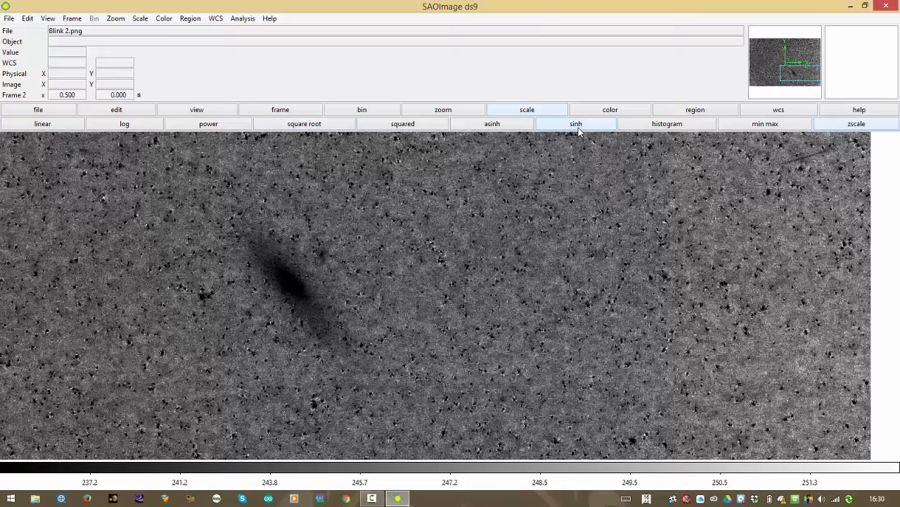
left_click(492, 123)
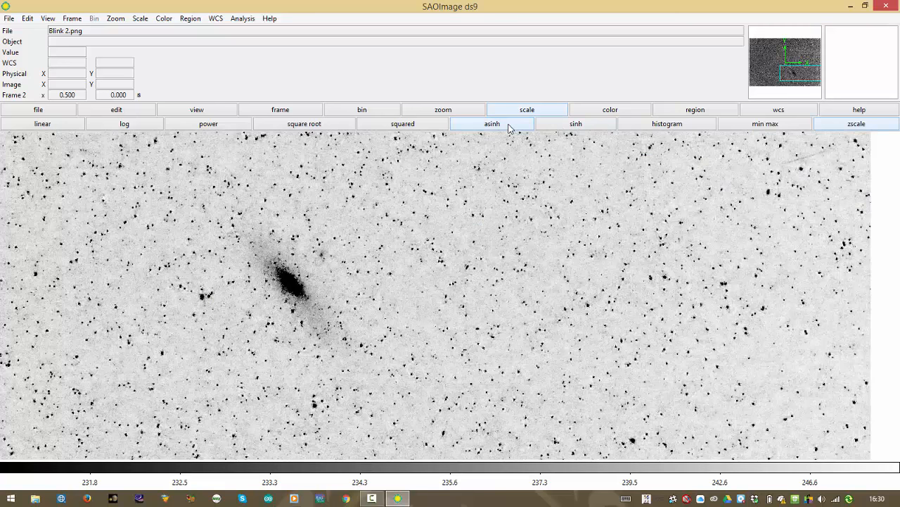
left_click(764, 124)
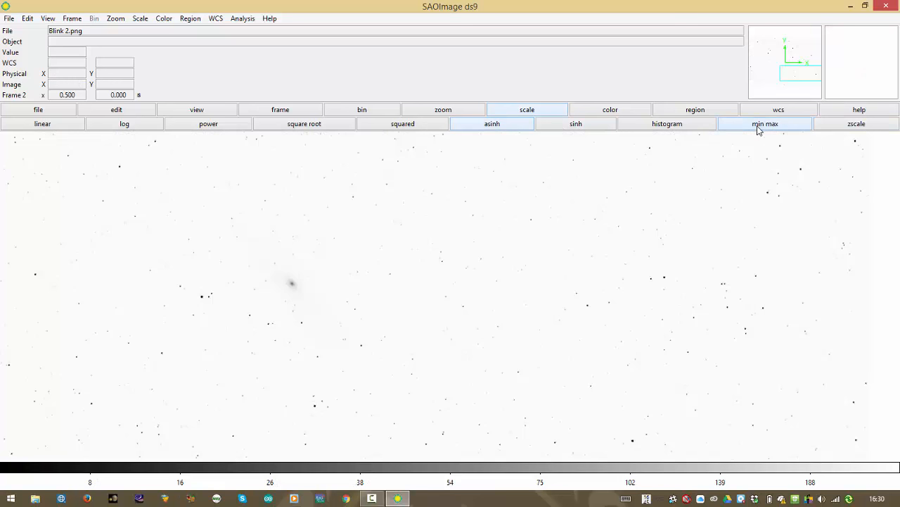
left_click(856, 123)
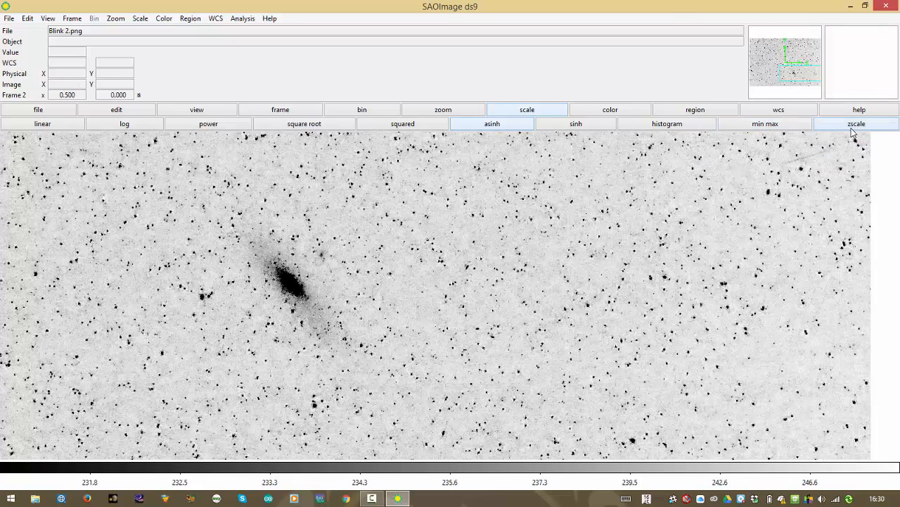
mouse_move(511, 284)
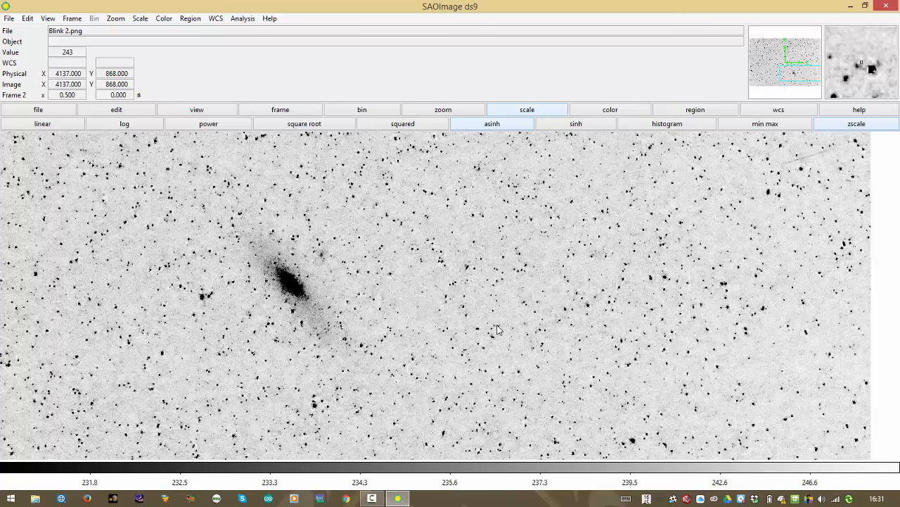
mouse_move(439, 315)
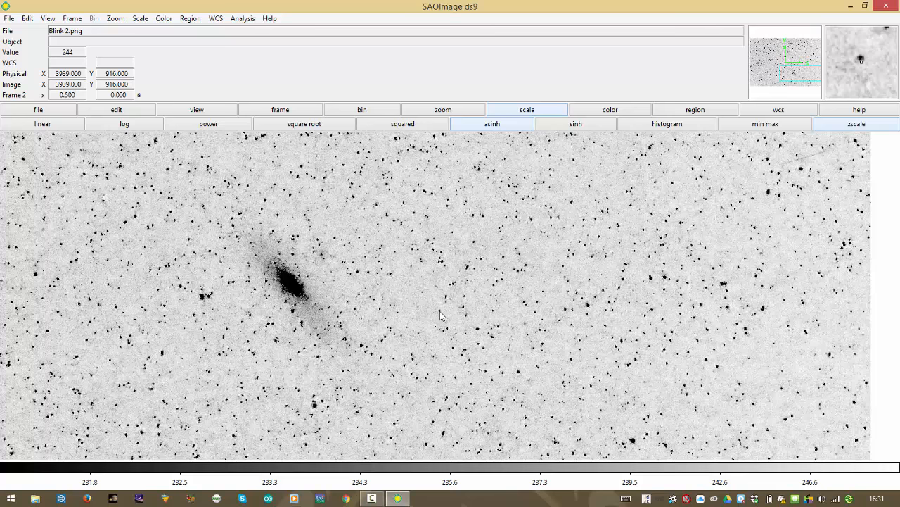
mouse_move(432, 282)
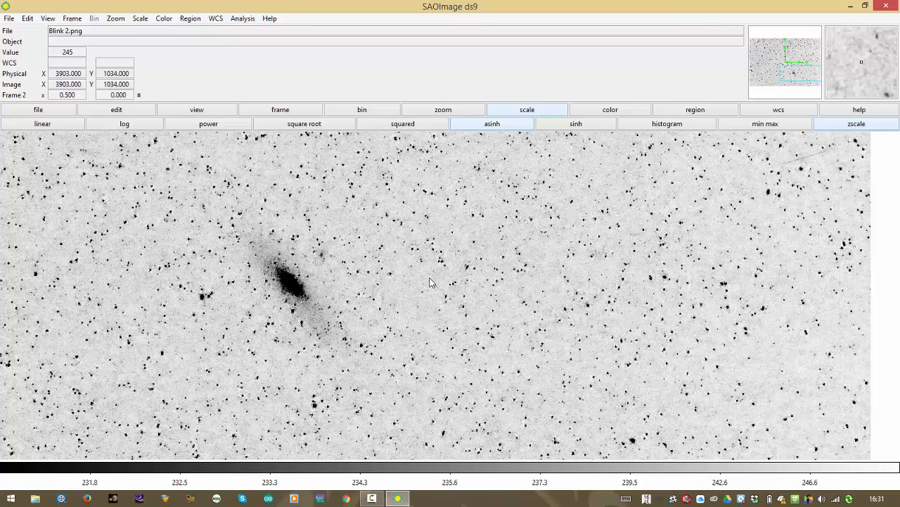
mouse_move(531, 216)
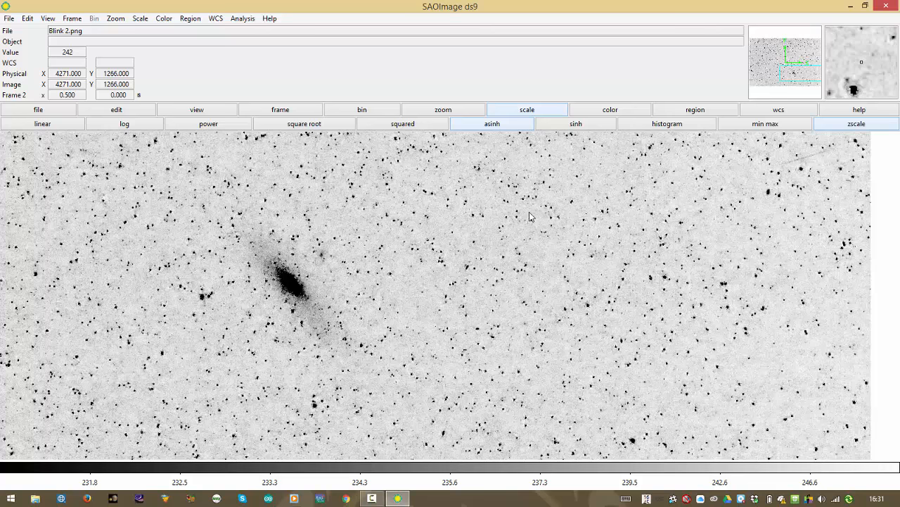
mouse_move(631, 282)
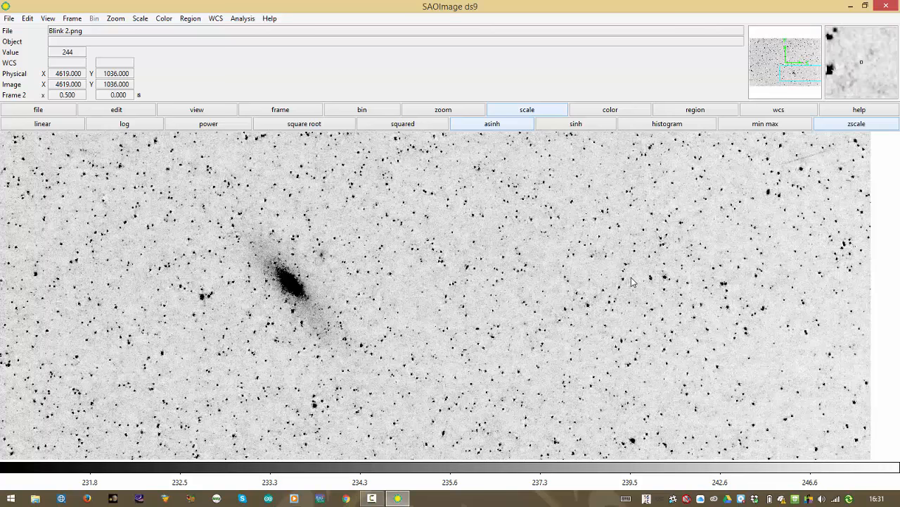
mouse_move(322, 222)
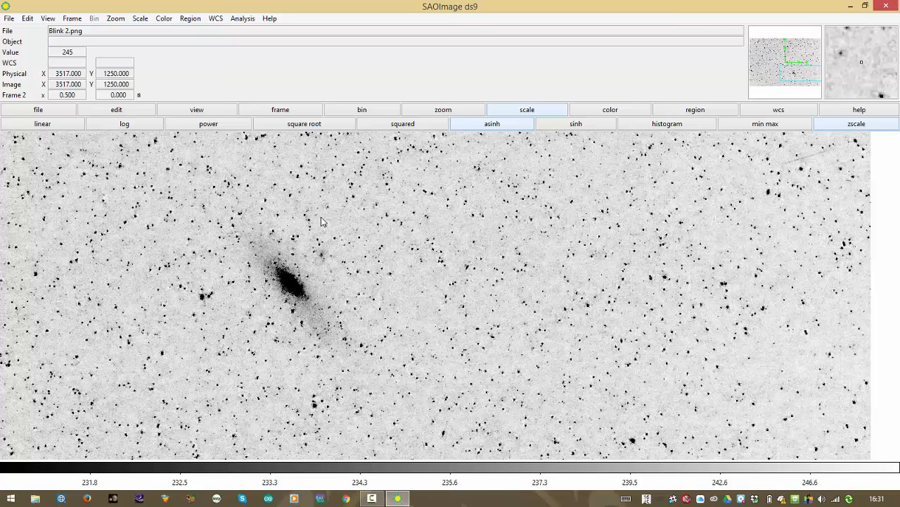
mouse_move(142, 228)
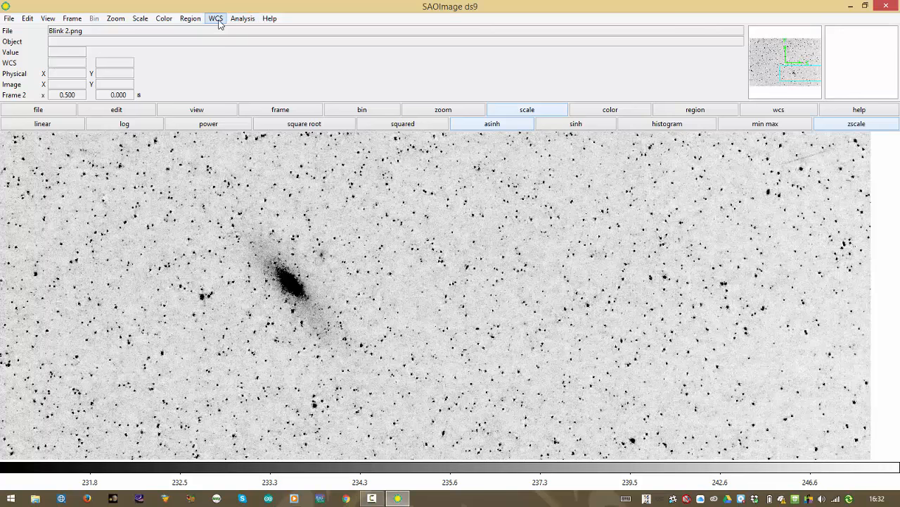
mouse_move(422, 251)
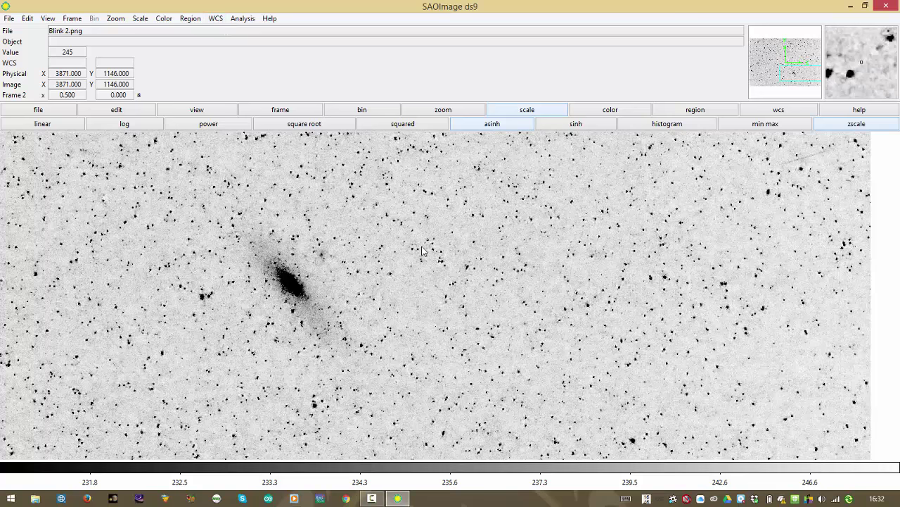
mouse_move(470, 273)
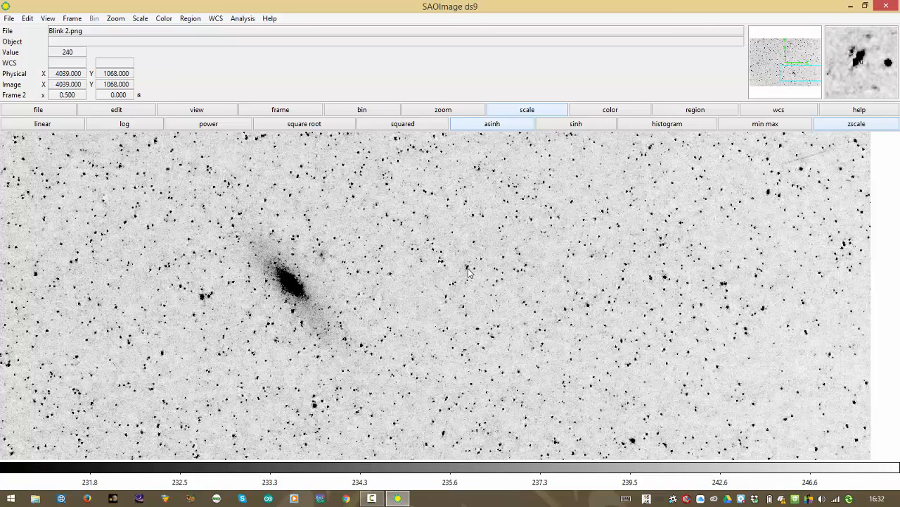
mouse_move(513, 313)
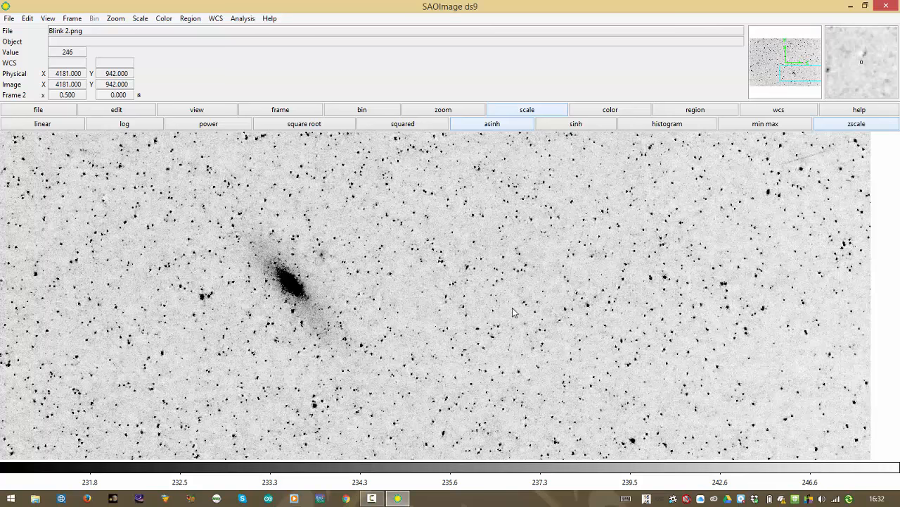
mouse_move(628, 362)
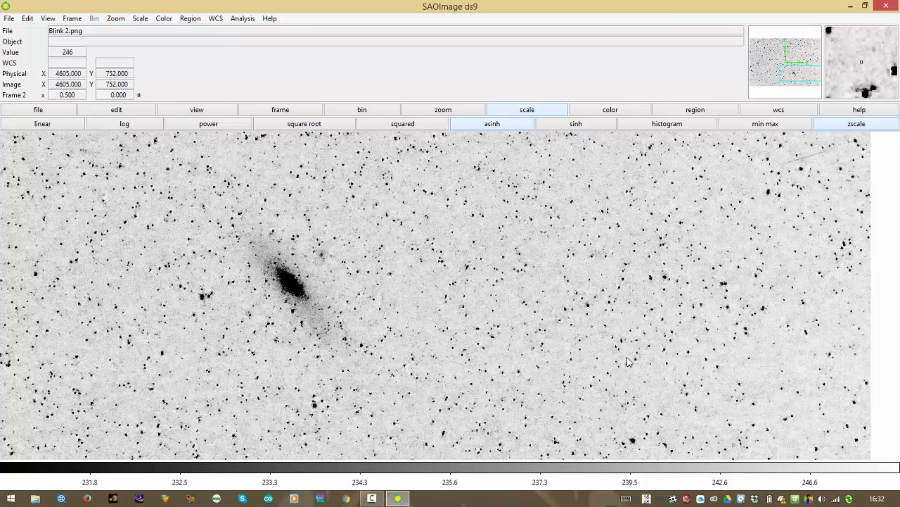
mouse_move(588, 253)
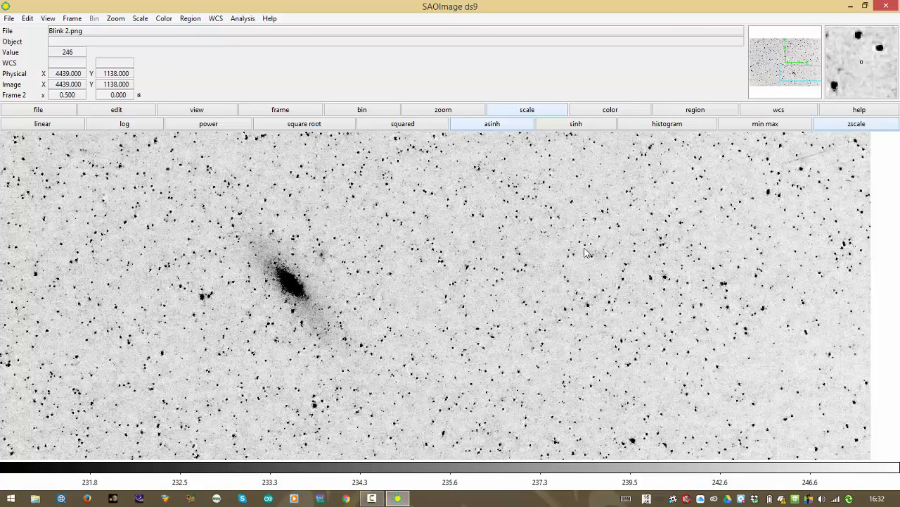
mouse_move(588, 253)
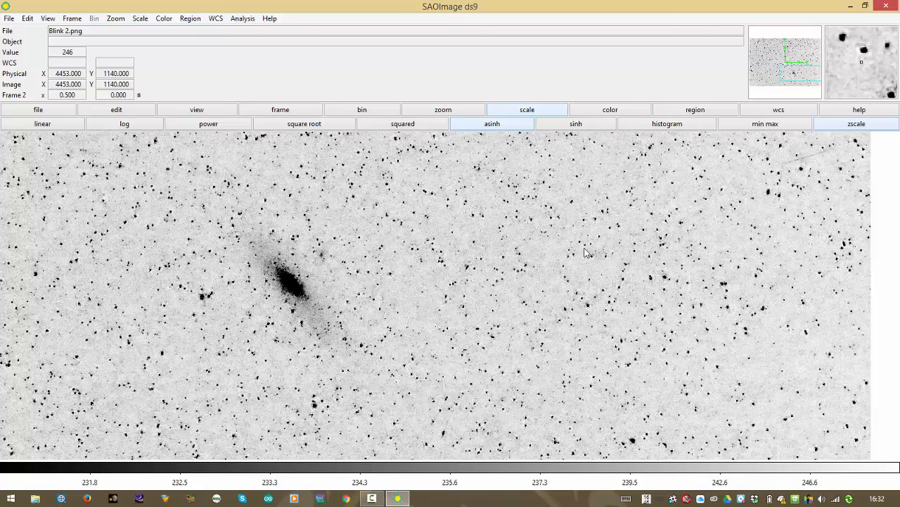